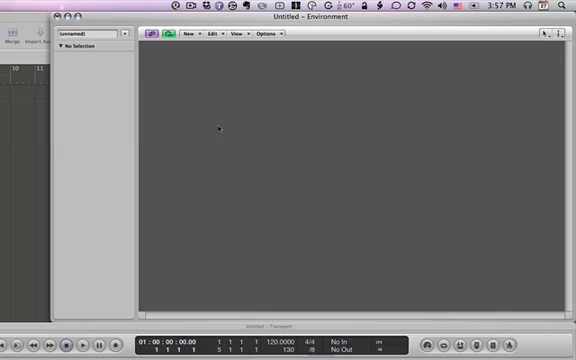
Show the New menu of creatable objects in the Environment window.
left_click(186, 36)
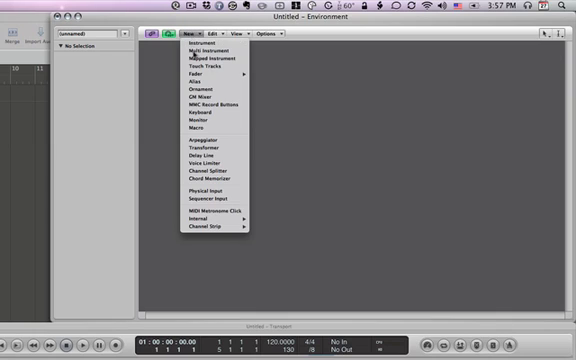
mouse_move(204, 156)
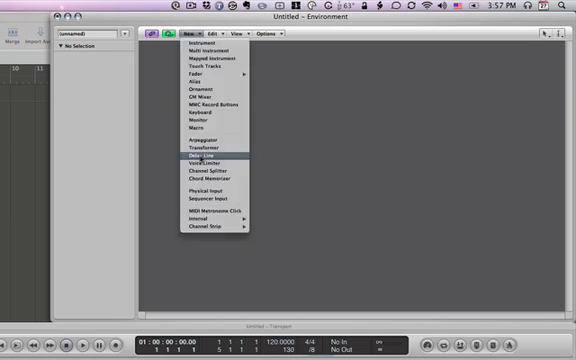
Create a Delay Line object and select it to show its parameters in the Inspector.
left_click(204, 156)
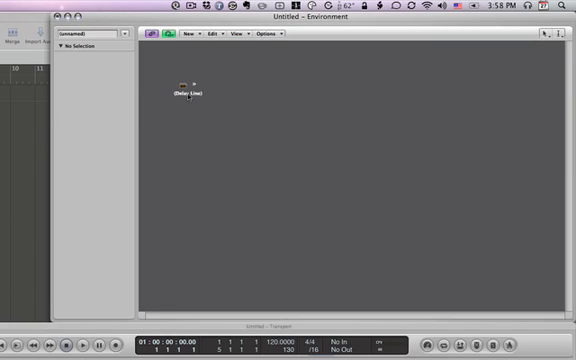
left_click(190, 88)
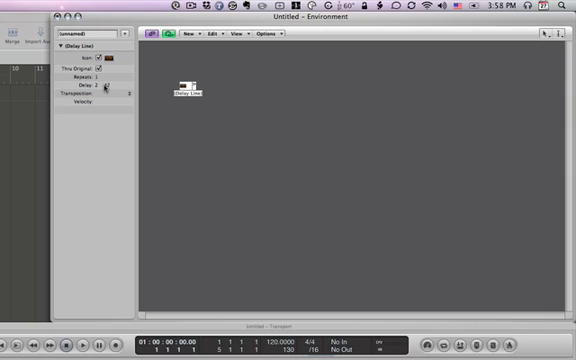
left_click(548, 10)
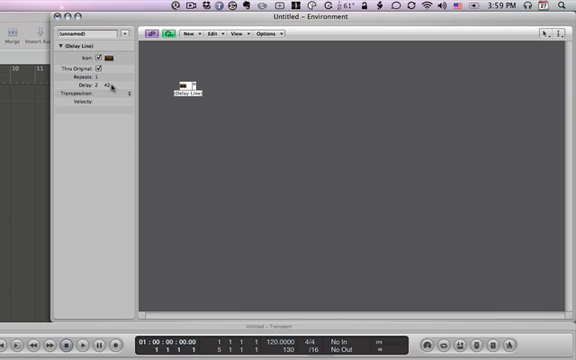
Edit the Delay Line's delay time to a quarter-note value in ticks.
double_click(104, 84)
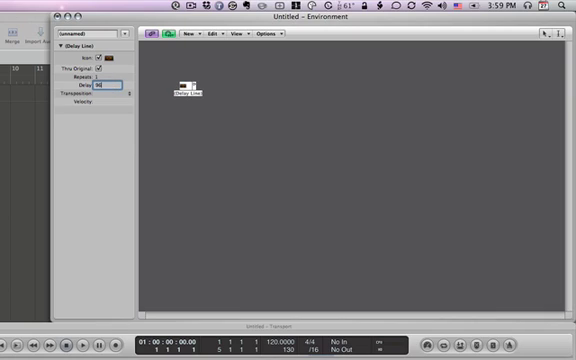
left_click(100, 88)
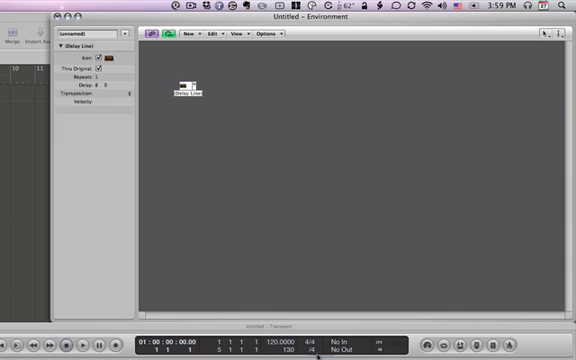
left_click(350, 200)
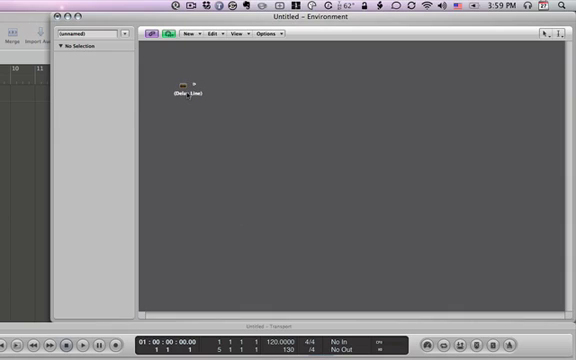
left_click(188, 82)
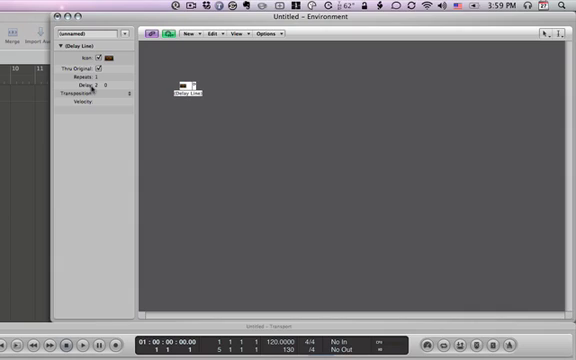